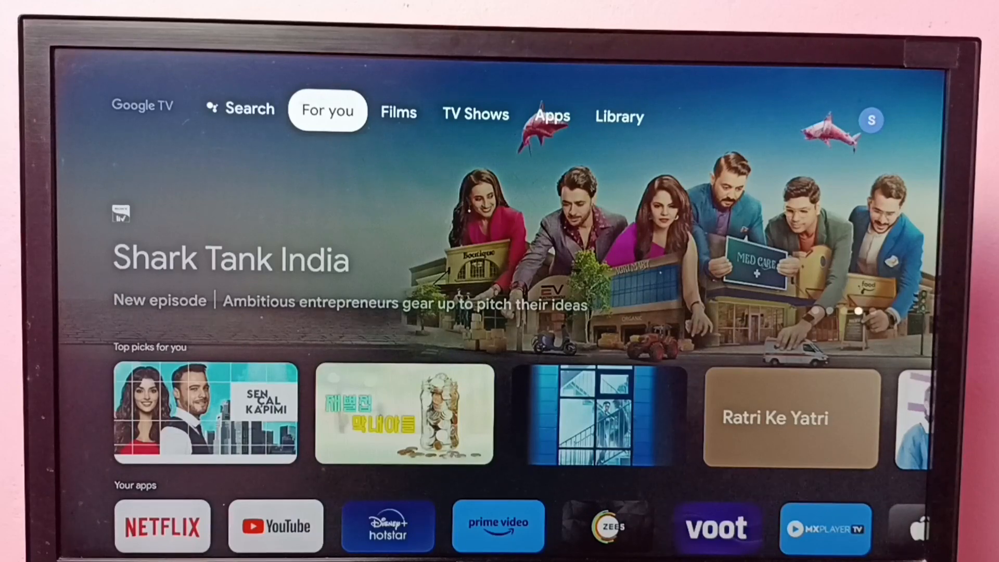
Reach the Apps settings from the profile menu via Settings, with Manage updates in focus.
{"action": "left_click", "coordinate": [619, 116]}
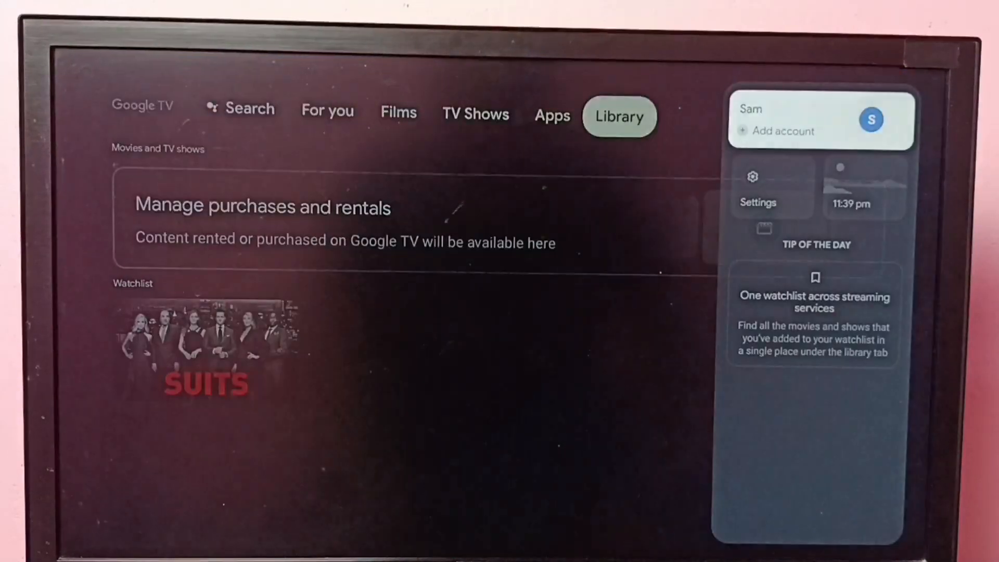
{"action": "left_click", "coordinate": [752, 185]}
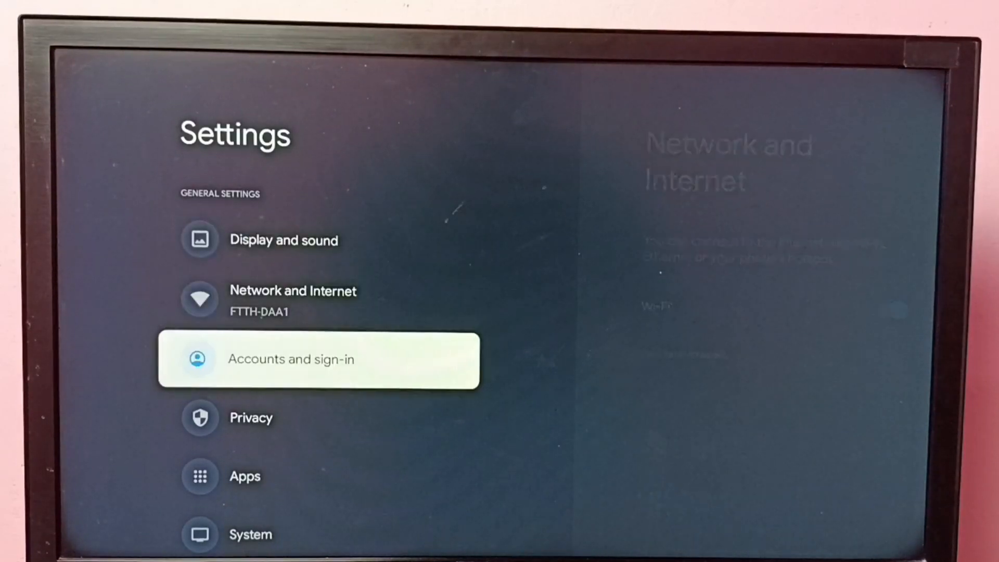
{"action": "key", "text": "Down"}
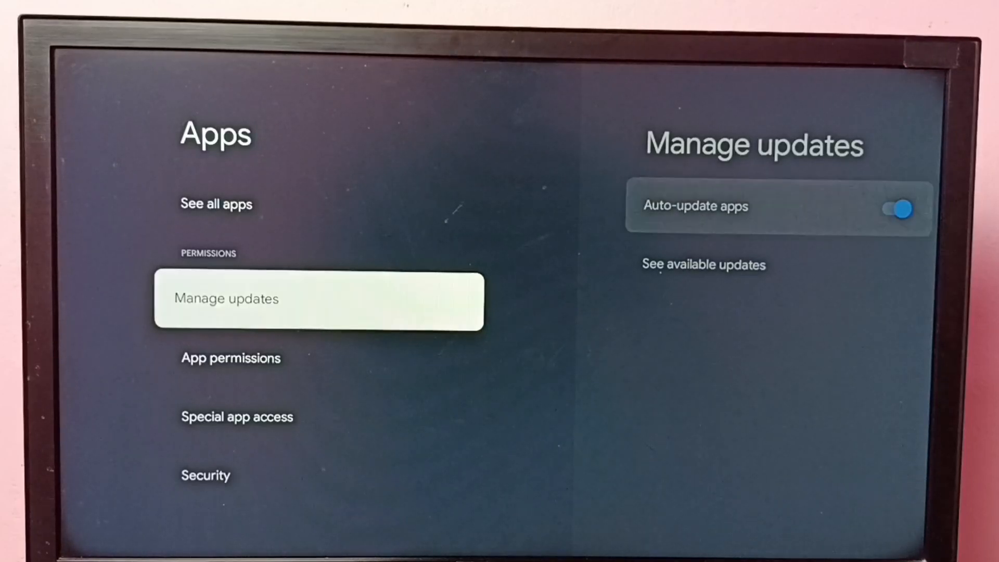
On the Manage updates page, switch Auto-update apps off and then back on.
{"action": "left_click", "coordinate": [319, 298]}
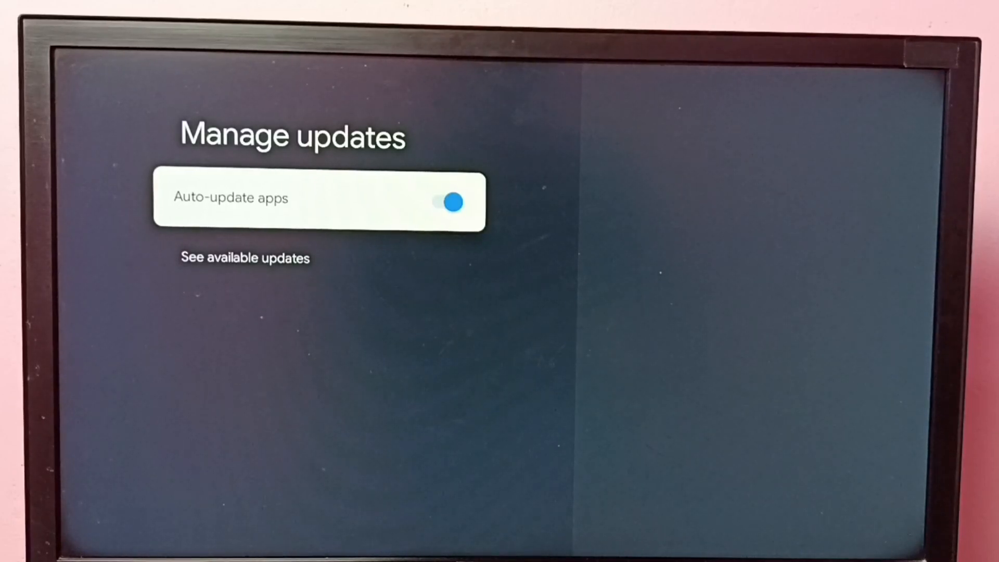
{"action": "left_click", "coordinate": [447, 202]}
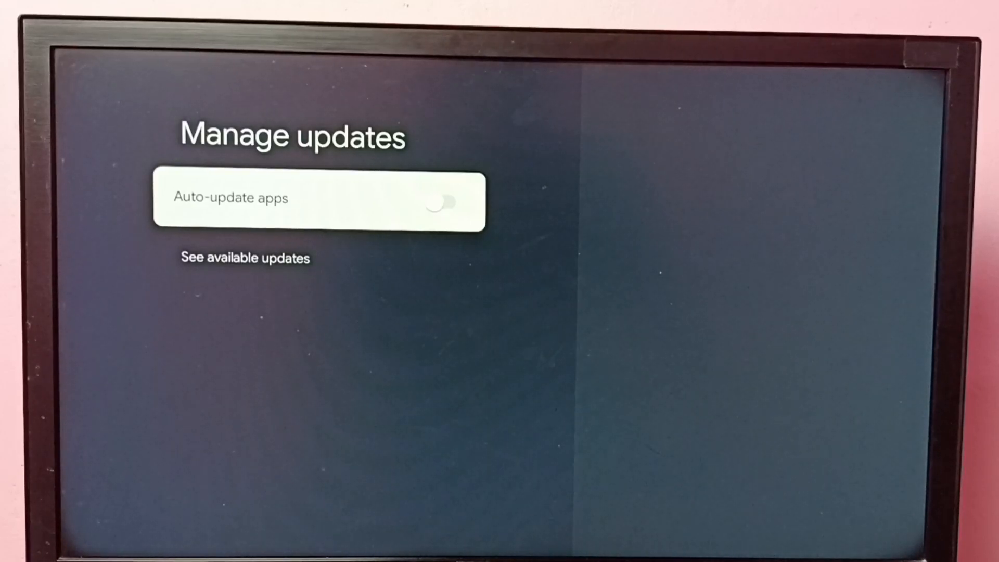
{"action": "left_click", "coordinate": [444, 201]}
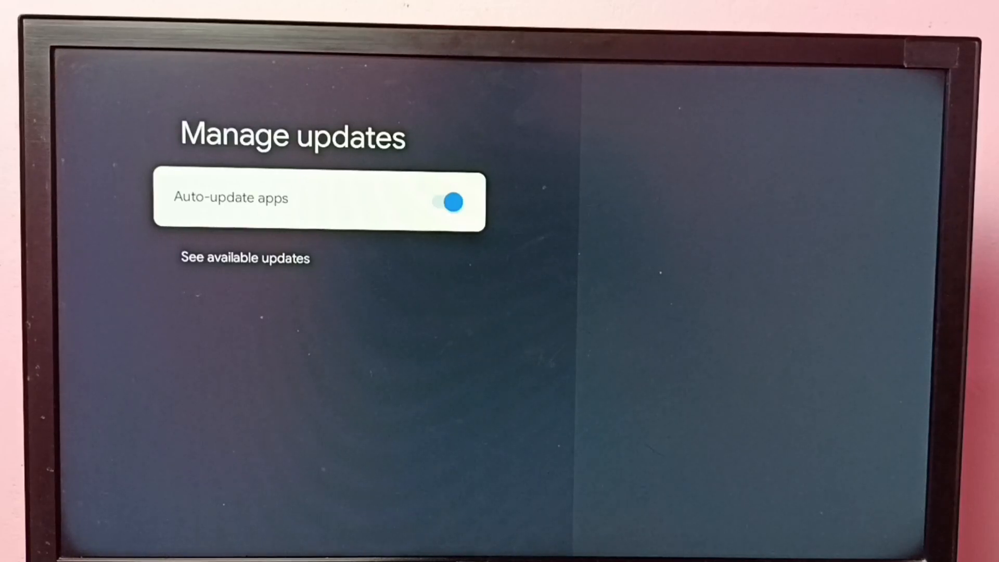
{"action": "key", "text": "Down"}
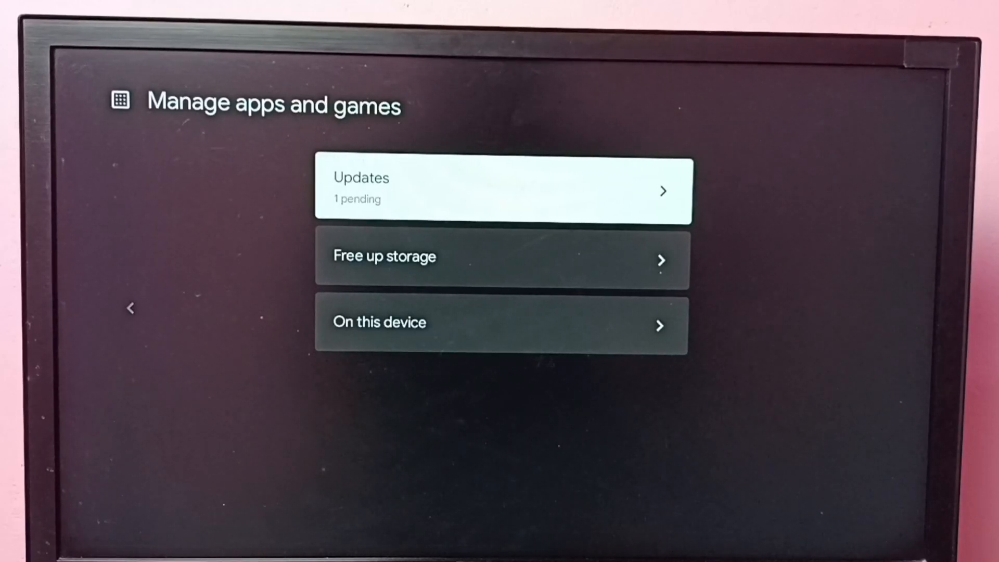
{"action": "left_click", "coordinate": [502, 190]}
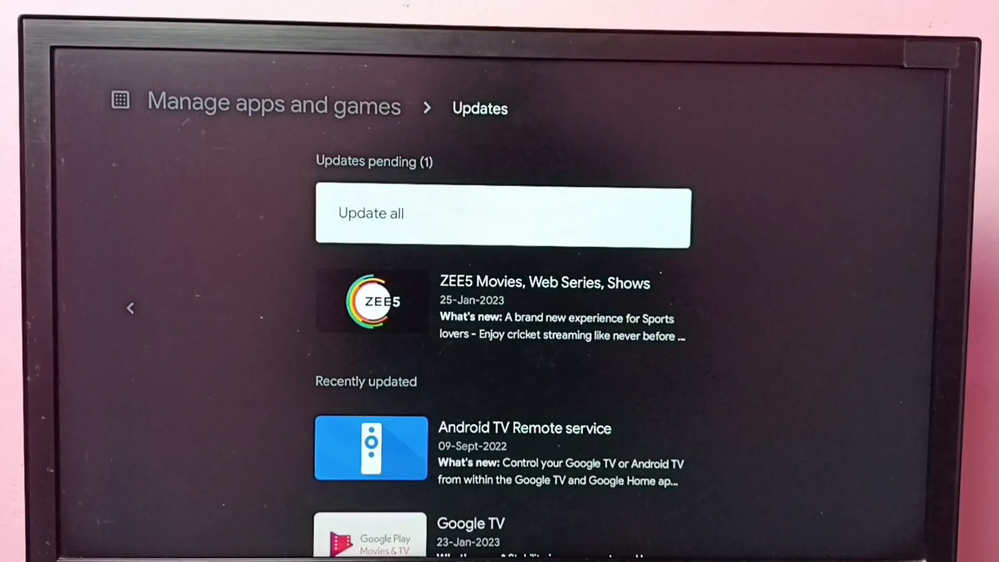
{"action": "key", "text": "down"}
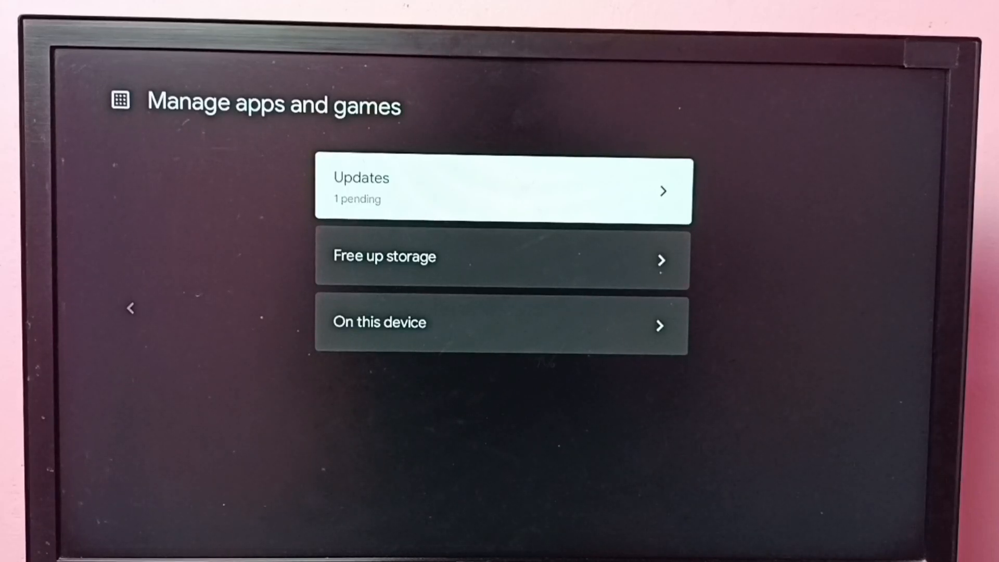
{"action": "left_click", "coordinate": [502, 190]}
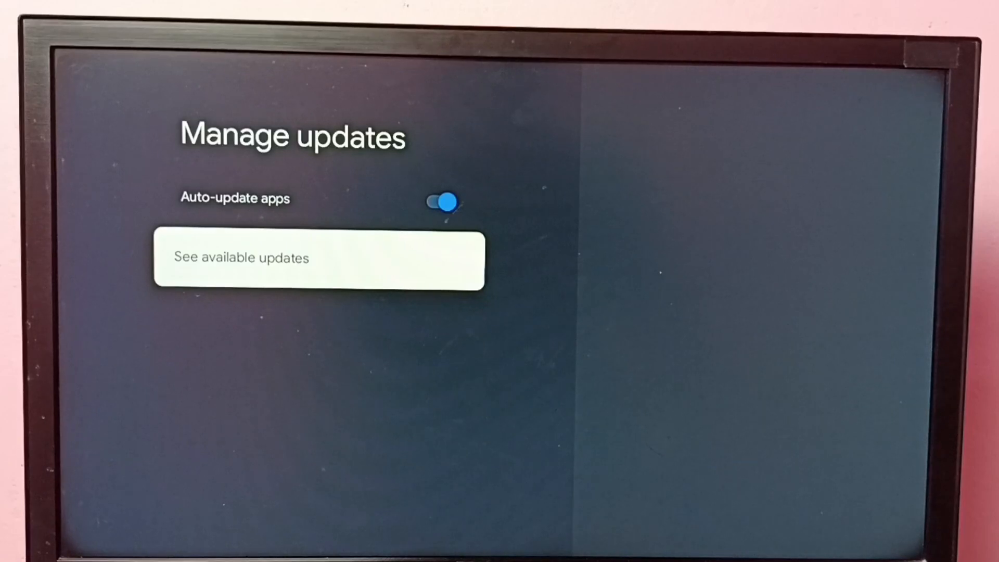